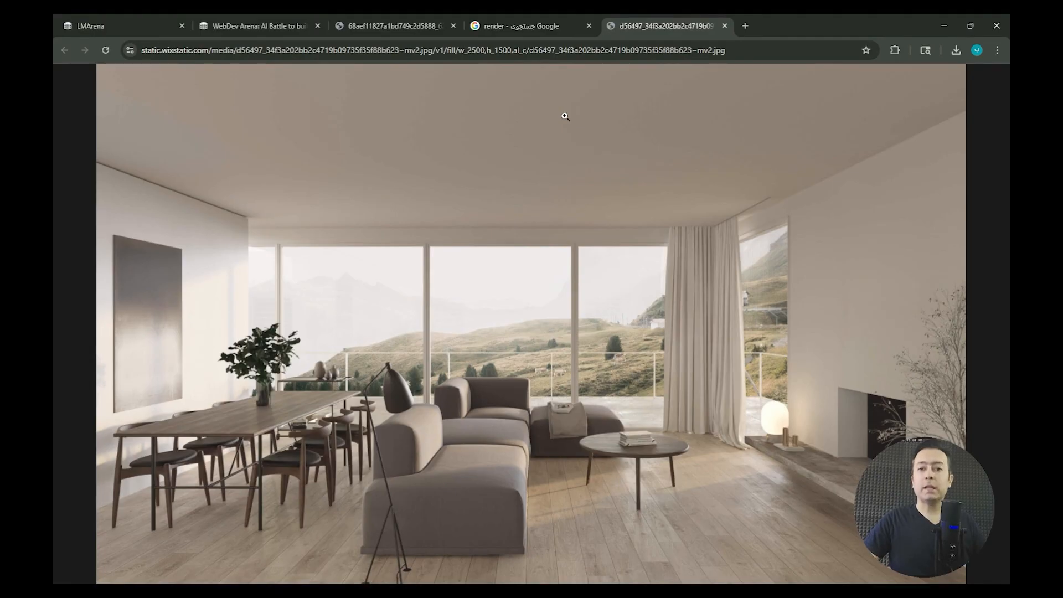
pyautogui.moveTo(548, 295)
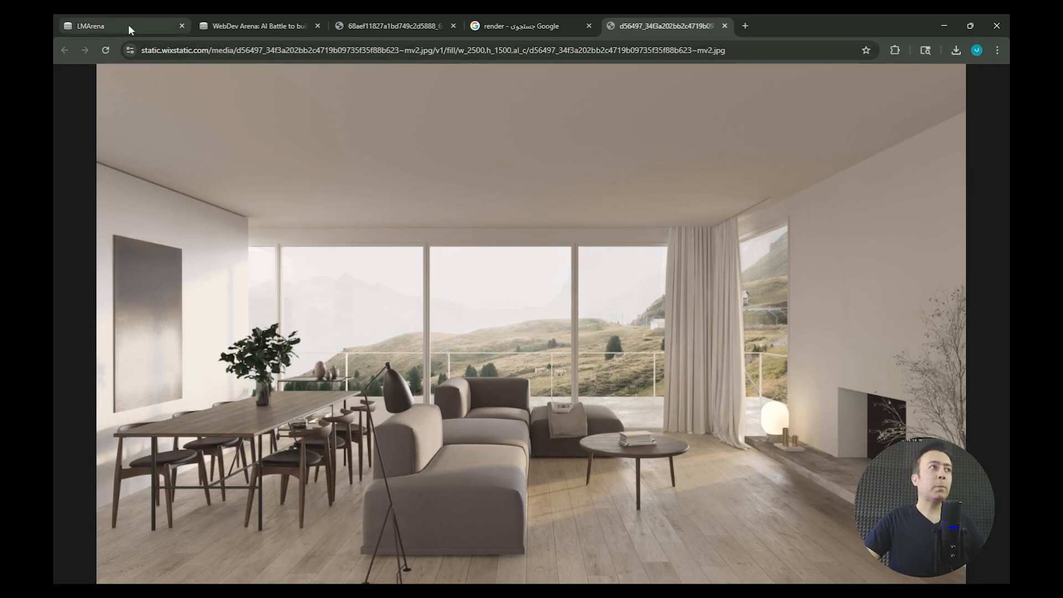
# Switch from the interior render image tab to the LMArena home page
pyautogui.click(88, 27)
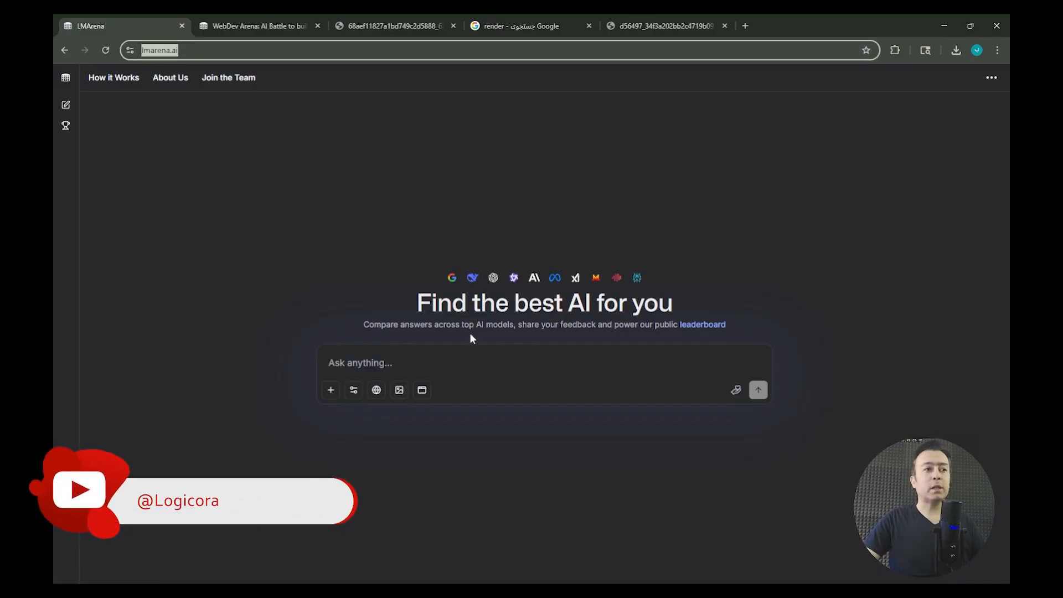
pyautogui.moveTo(399, 390)
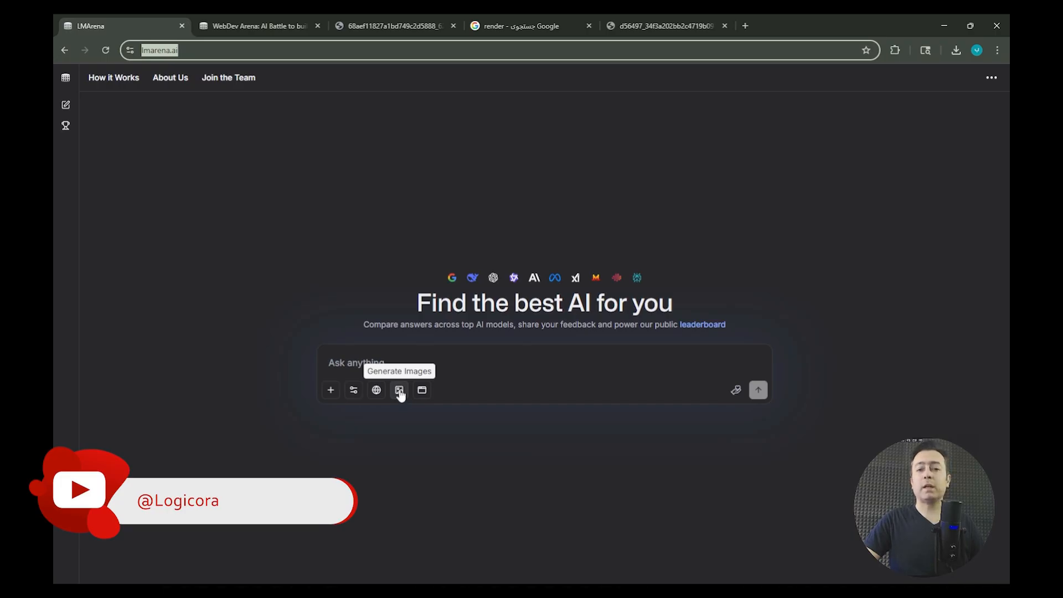
# Switch to image generation mode and upload the interior render as an attachment
pyautogui.click(399, 390)
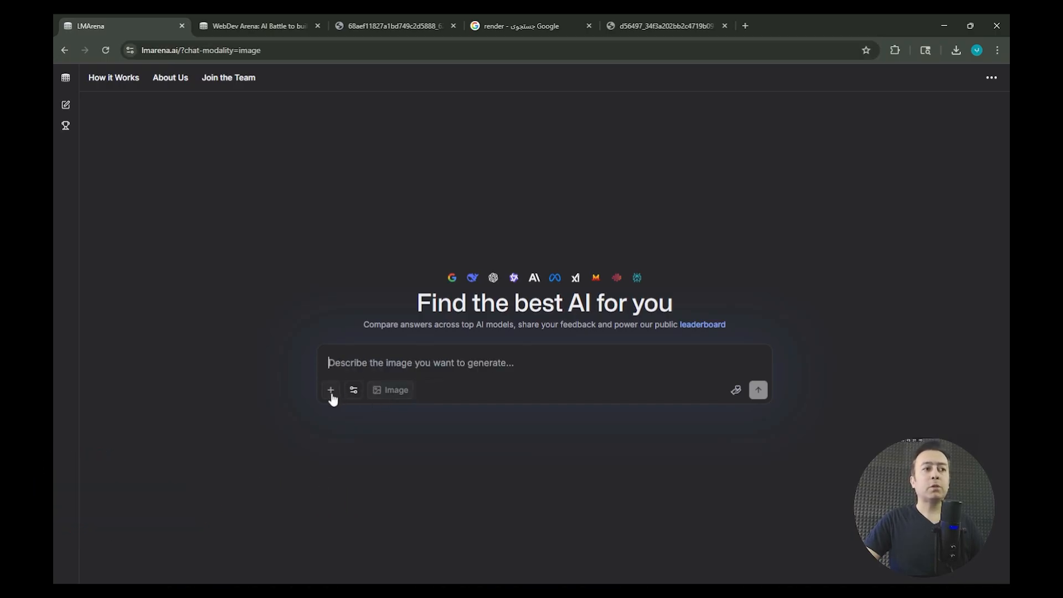
pyautogui.click(332, 390)
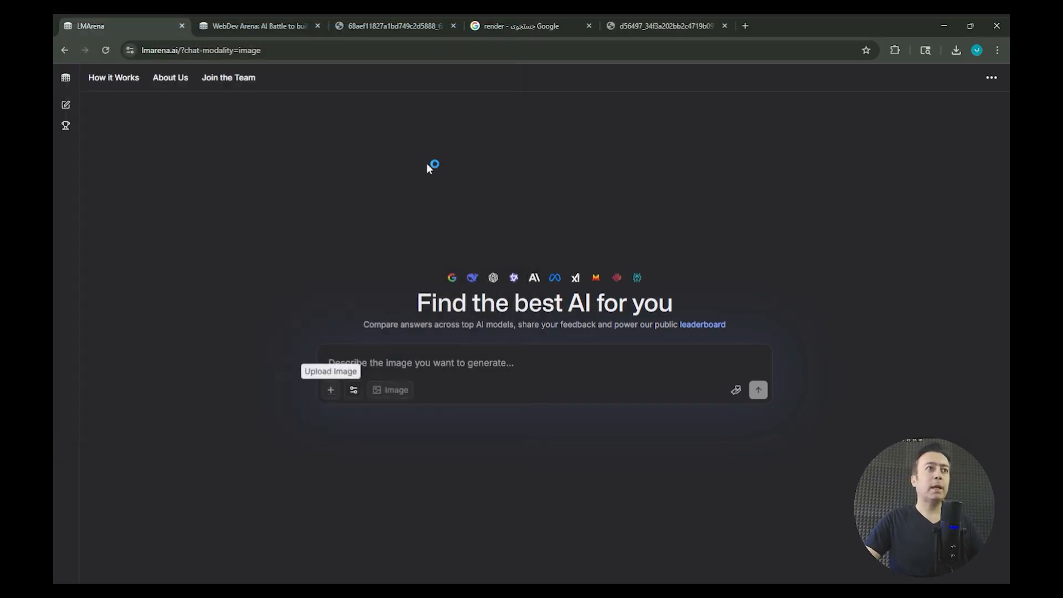
pyautogui.click(331, 389)
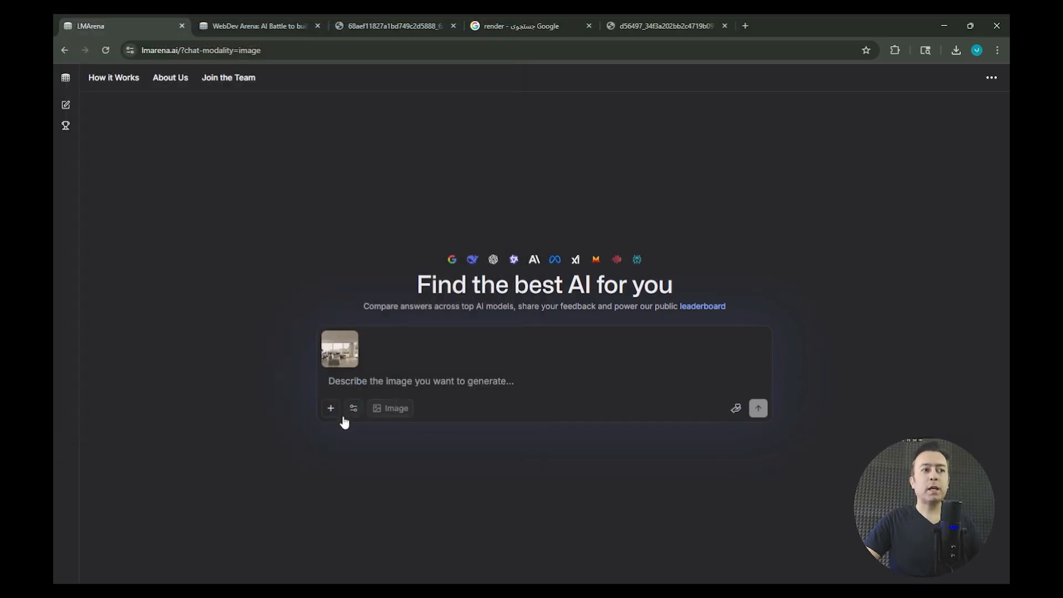
# Keep seedream-4-high-res-fal and add a Google model as the second comparison model
pyautogui.click(353, 407)
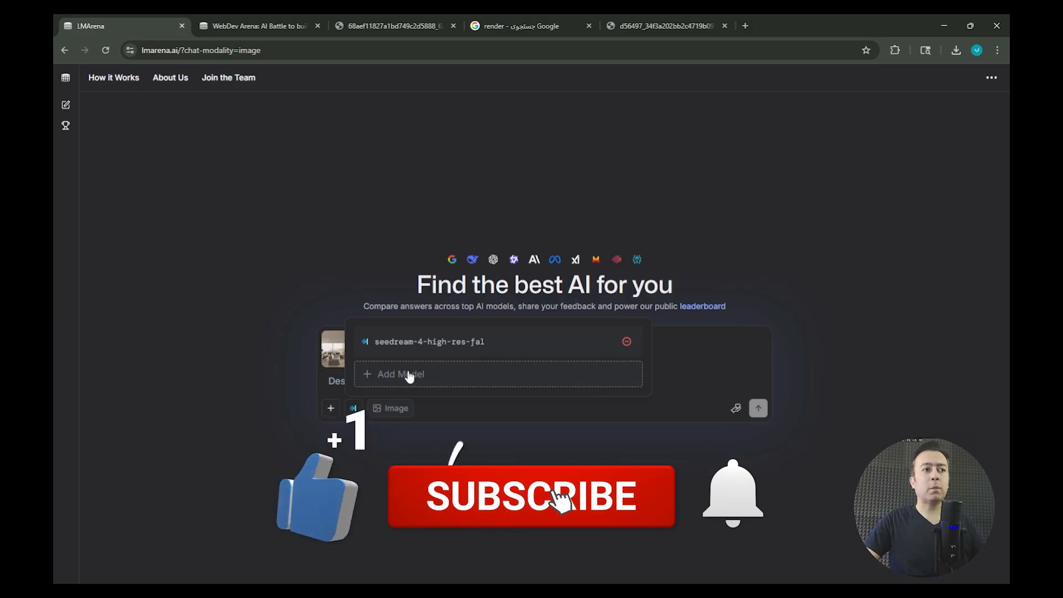
pyautogui.click(402, 374)
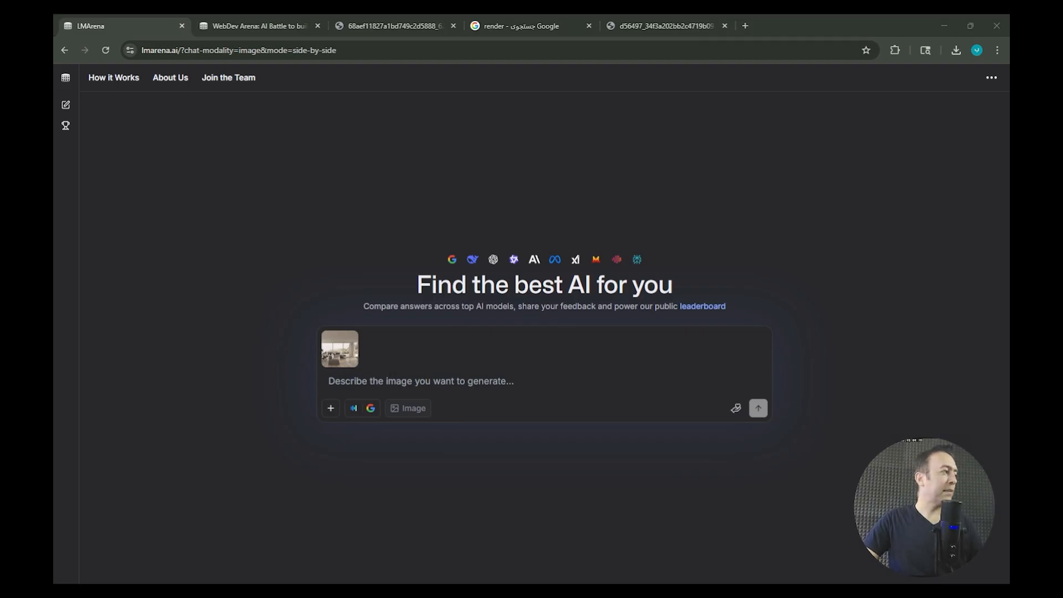
pyautogui.moveTo(218, 461)
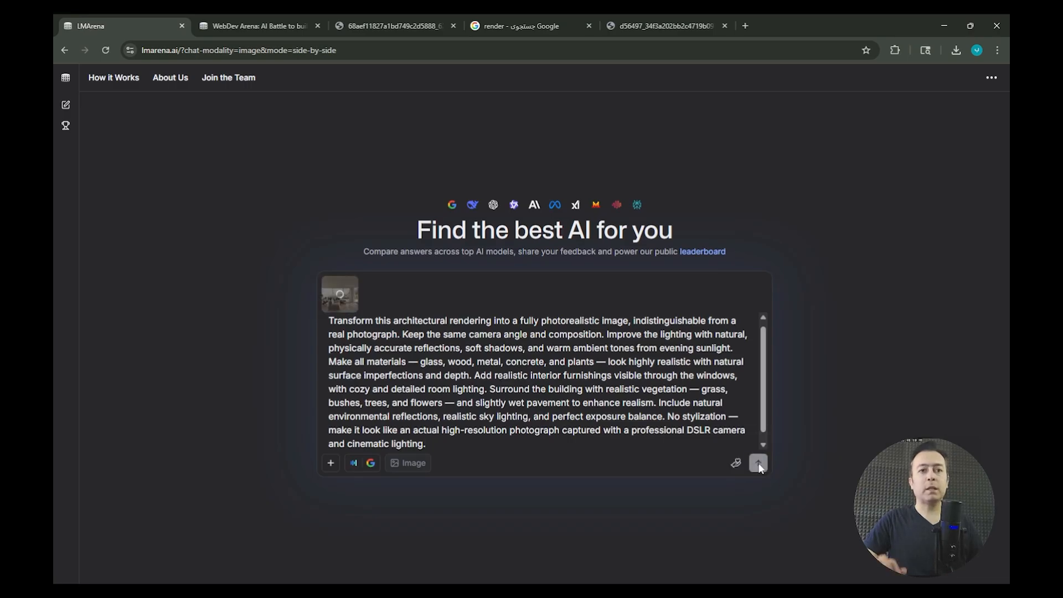
# Send the photorealism prompt with the render to gemini-2.5-flash-image-preview and Seedream
pyautogui.click(758, 463)
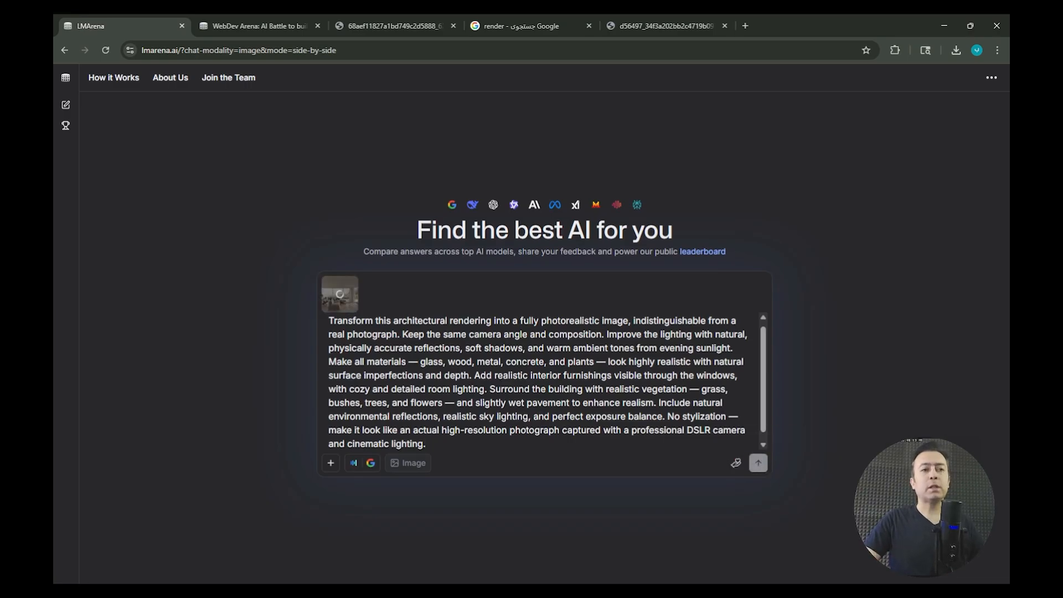
pyautogui.click(758, 462)
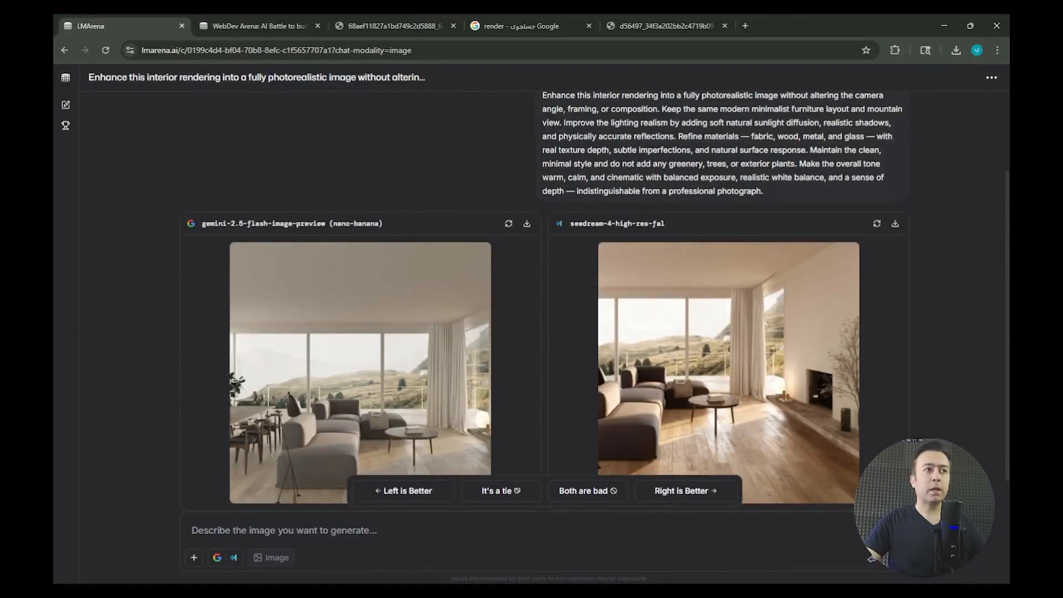
pyautogui.moveTo(366, 391)
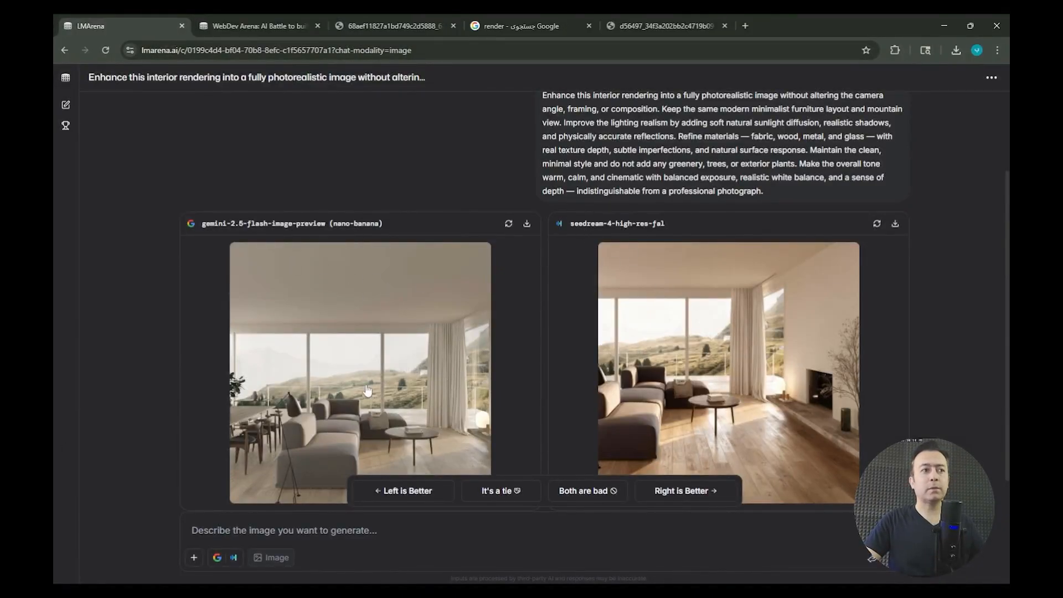
# Inspect the generated results, enlarging the seedream-4-high-res-fal interior image
pyautogui.click(360, 370)
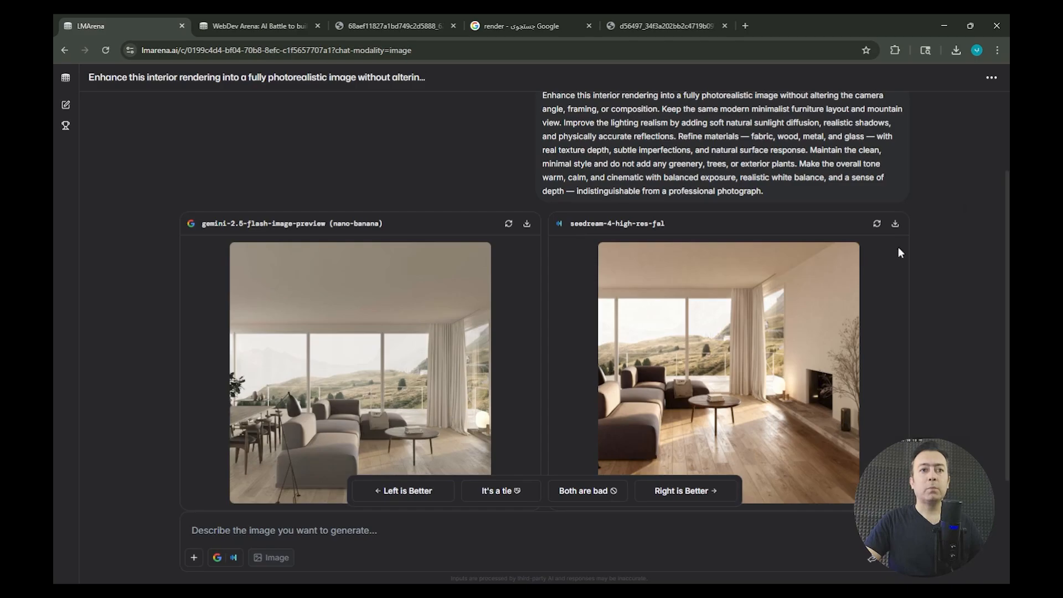
pyautogui.click(729, 369)
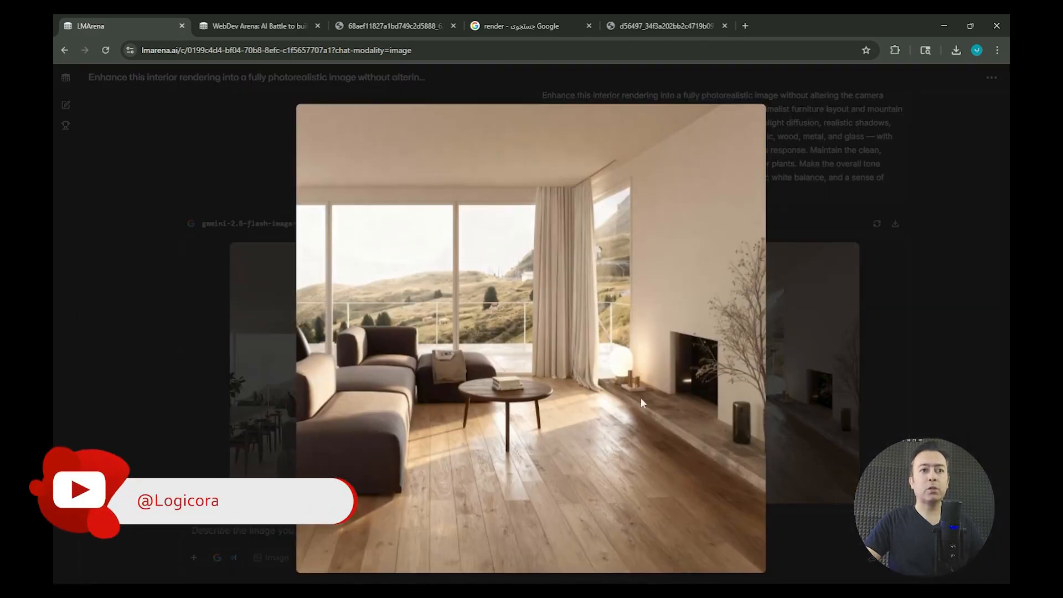
pyautogui.moveTo(882, 304)
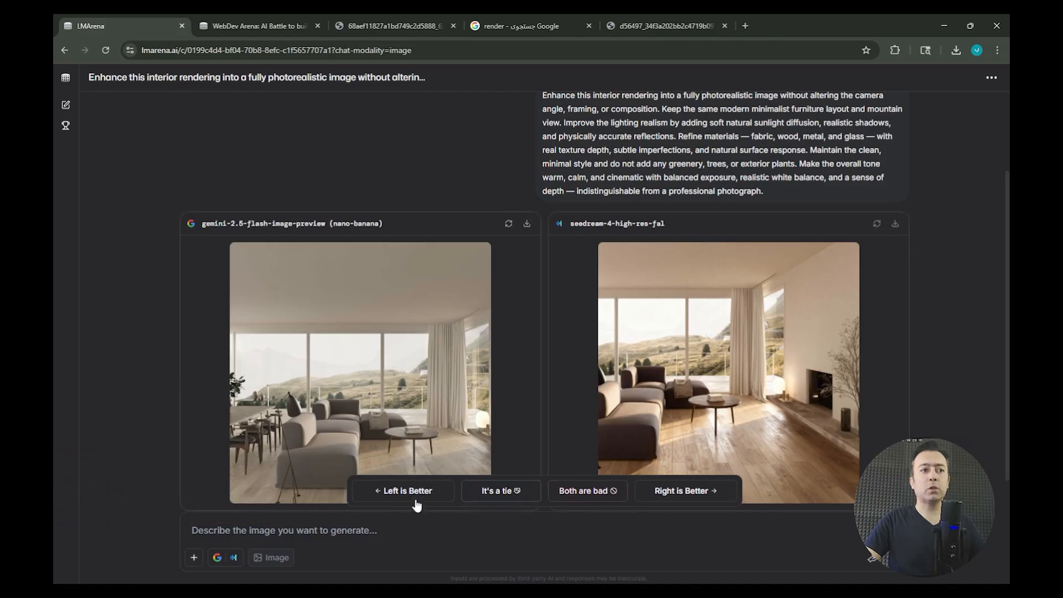
# Vote Right is Better, choosing the Seedream interior over nano-banana
pyautogui.click(685, 491)
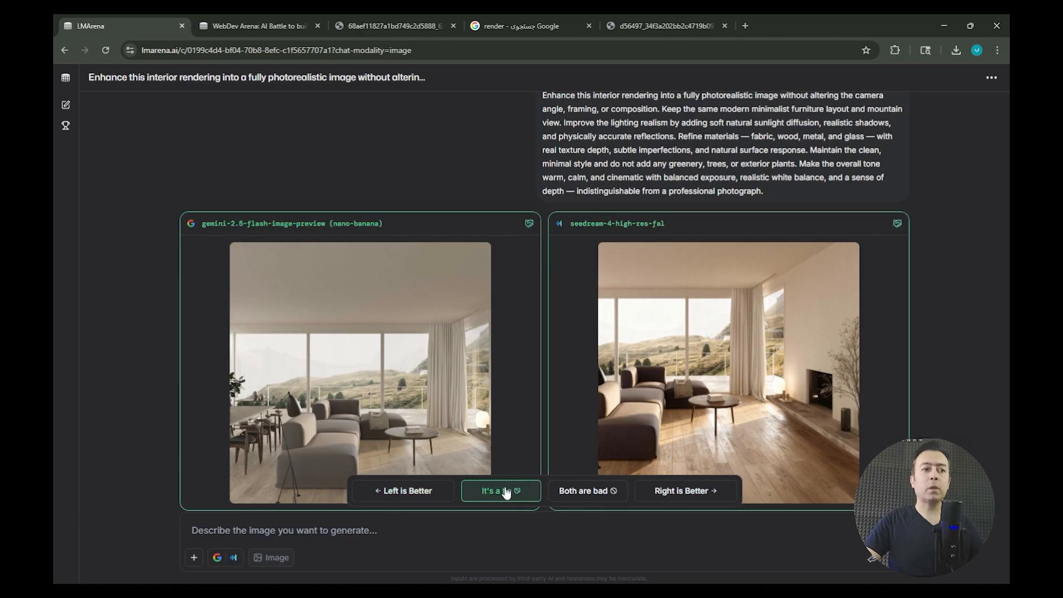
pyautogui.click(684, 491)
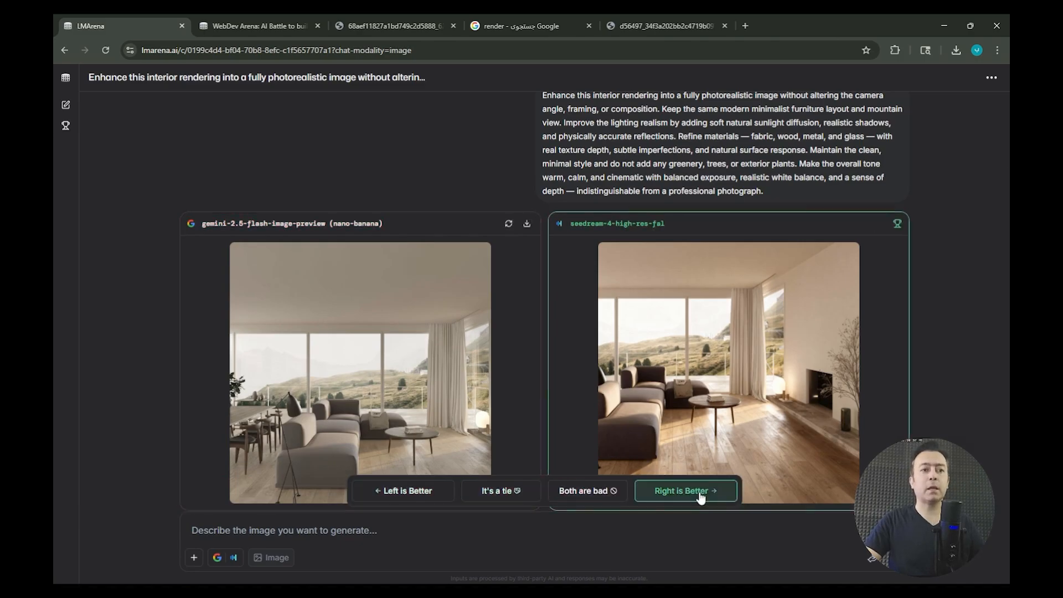
pyautogui.click(684, 490)
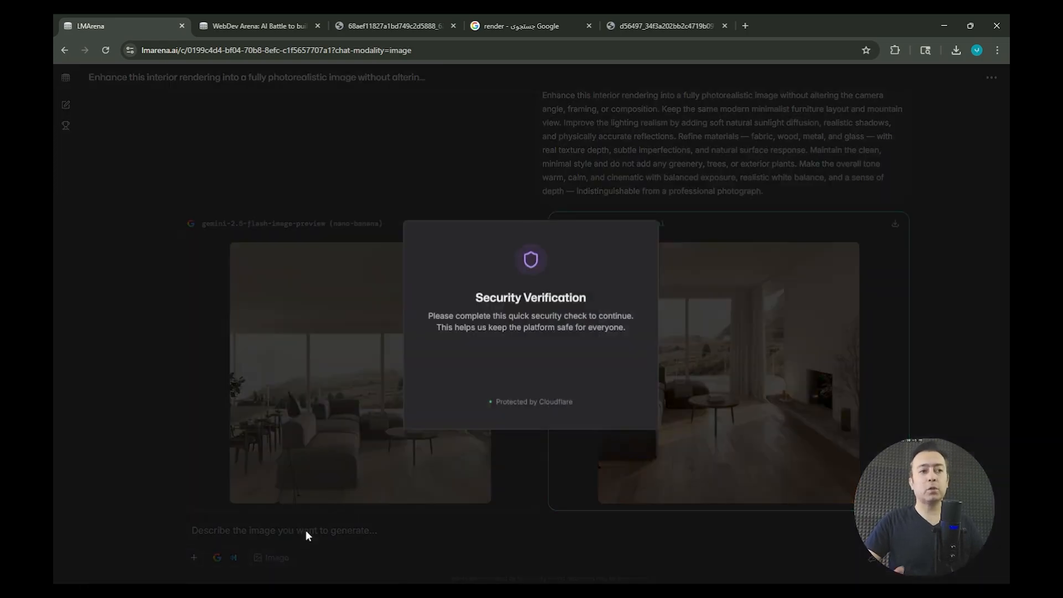
pyautogui.moveTo(514, 359)
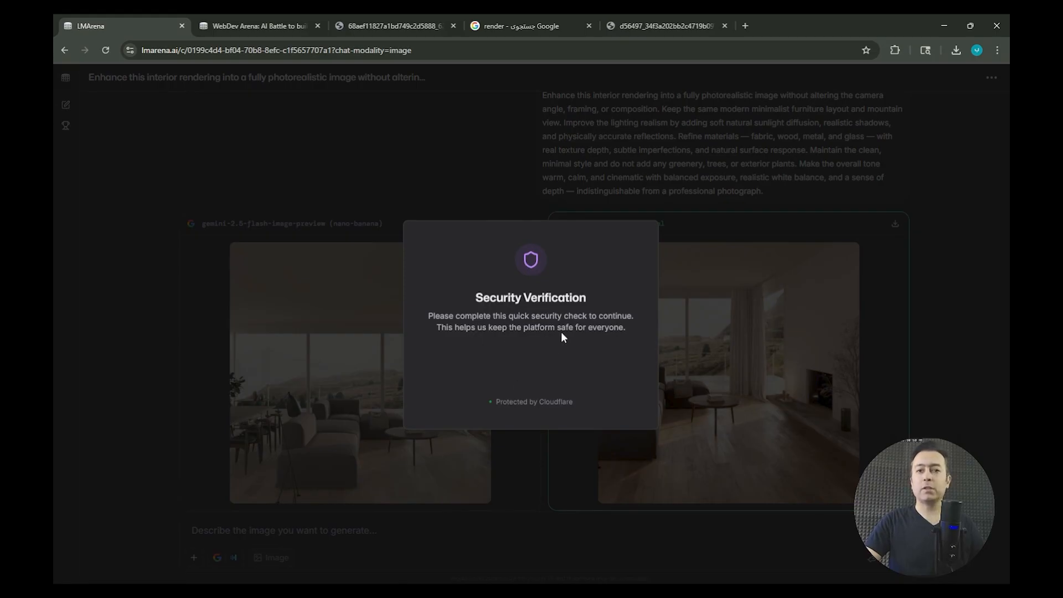
pyautogui.moveTo(580, 340)
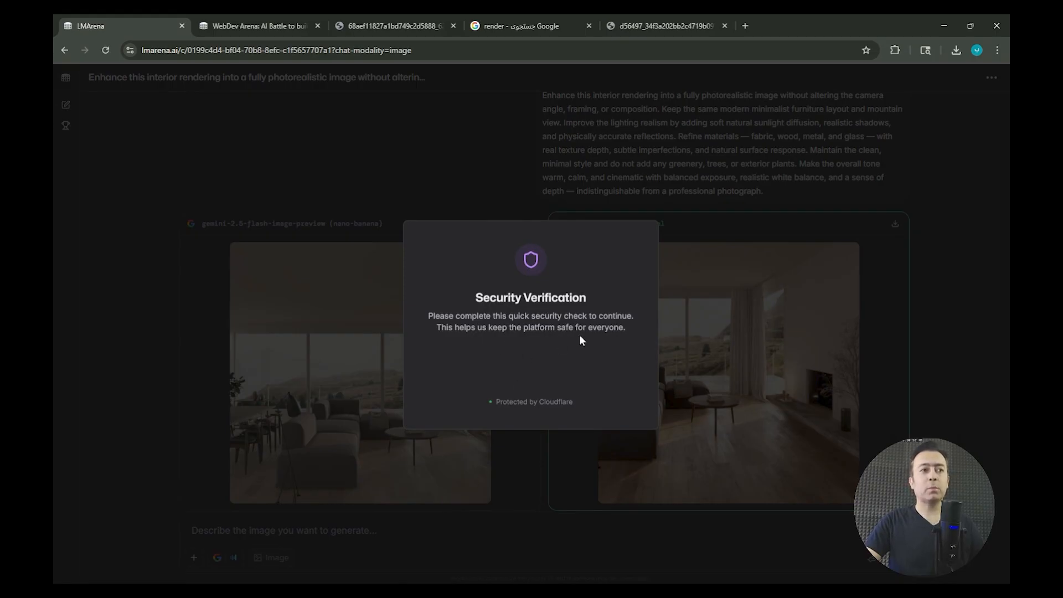
# Tick the Cloudflare verification checkbox to confirm the Seedream vote
pyautogui.click(463, 365)
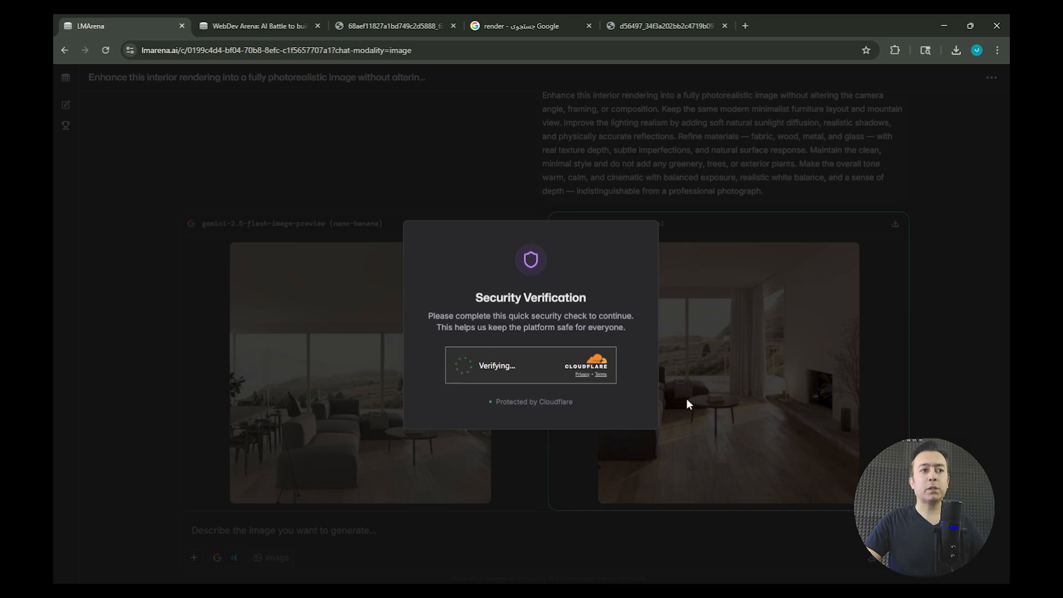